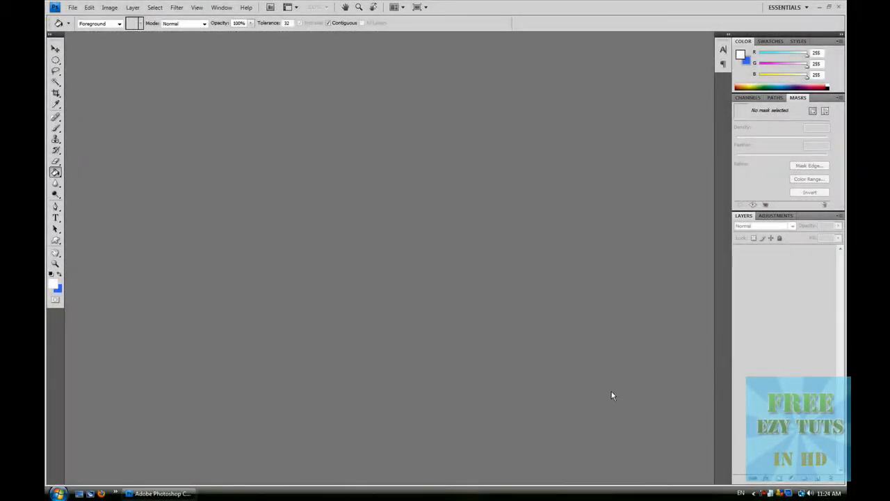
mouse_move(576, 379)
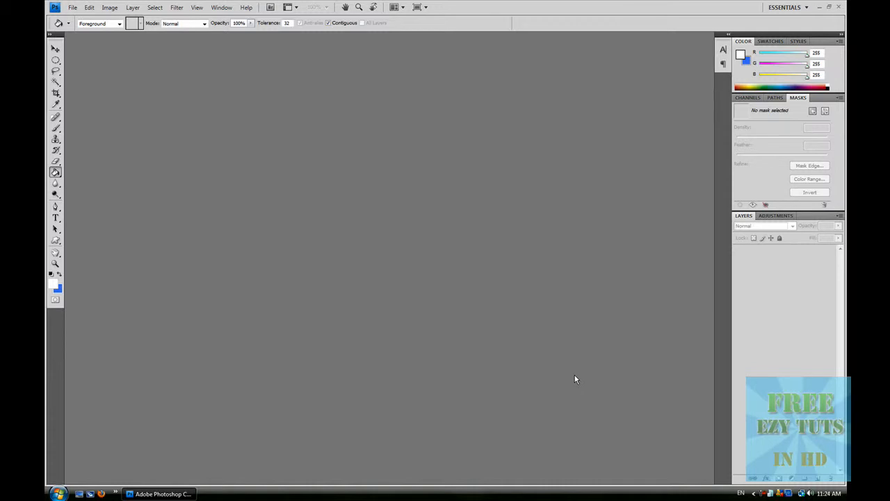
mouse_move(374, 206)
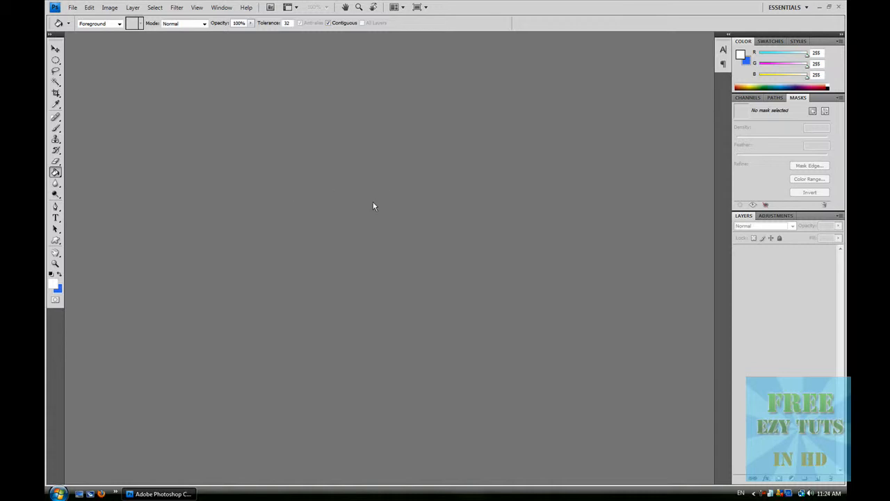
mouse_move(332, 187)
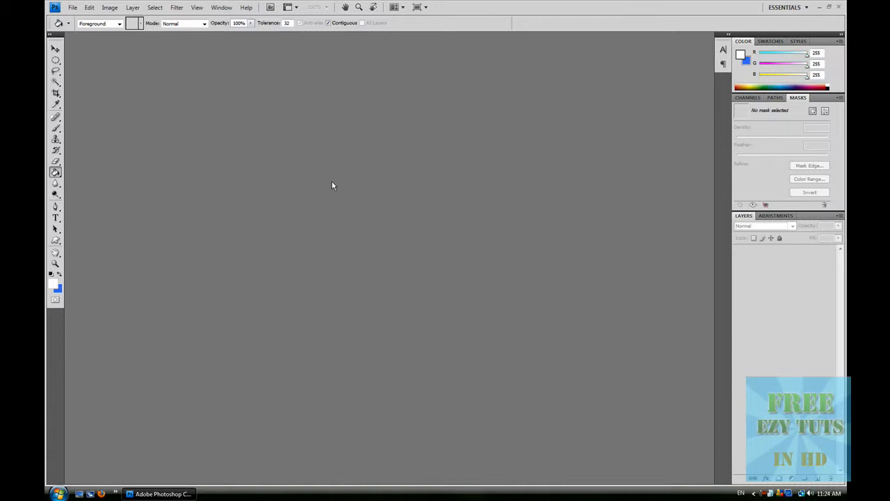
Create a 600×200 px, 72 ppi white document named 'Reflection' via File > New
left_click(89, 7)
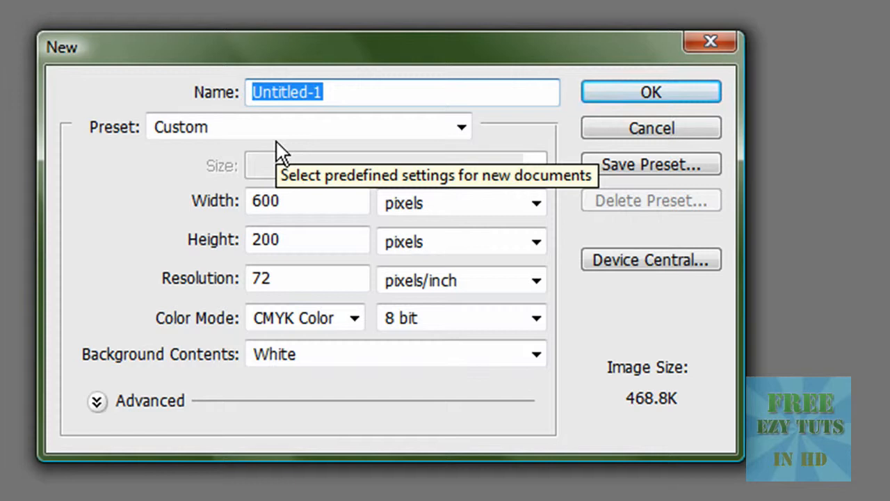
type("Re")
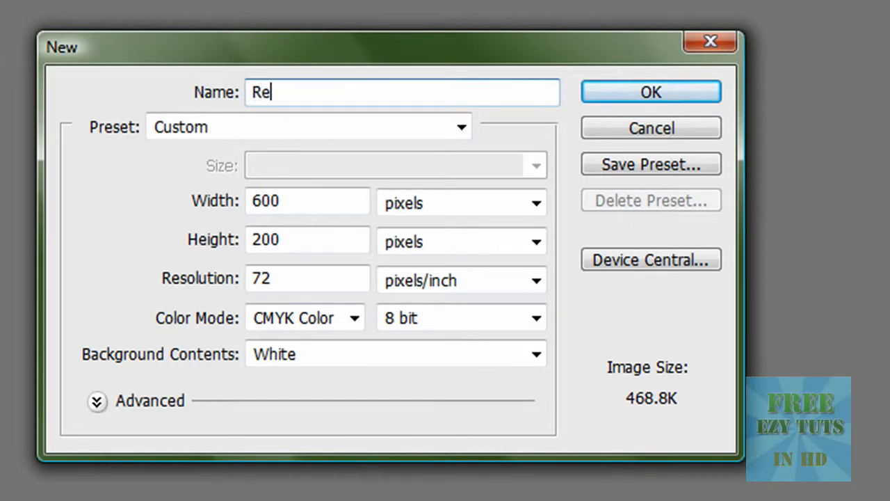
type("flect")
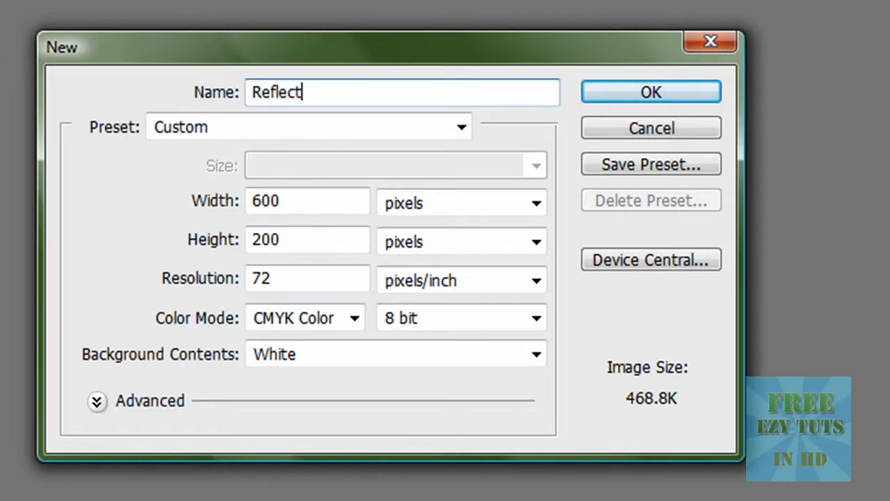
type("ion")
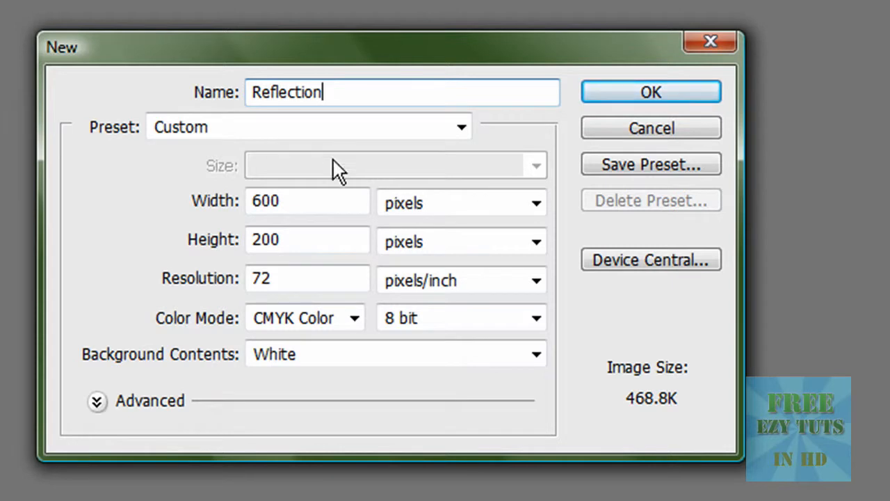
triple_click(306, 200)
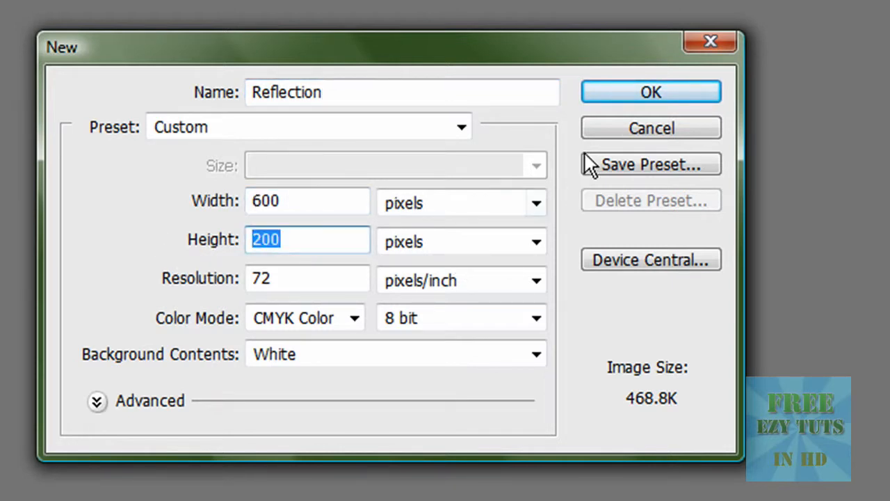
mouse_move(368, 348)
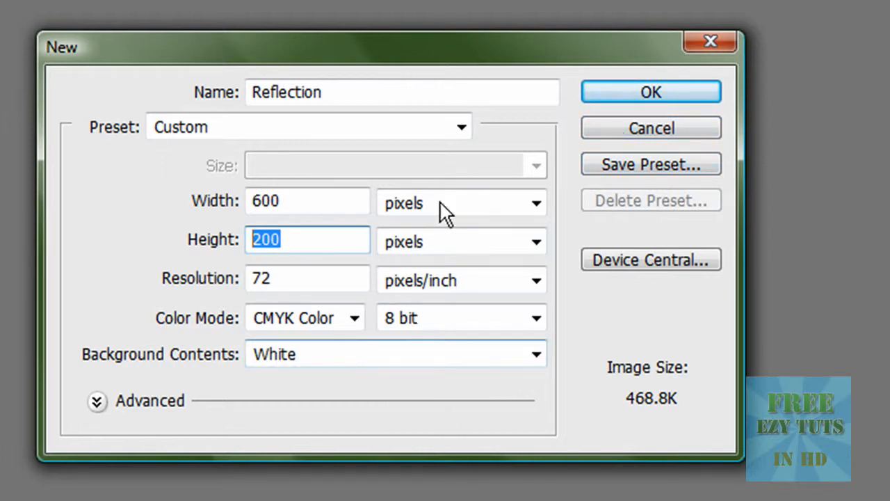
left_click(652, 92)
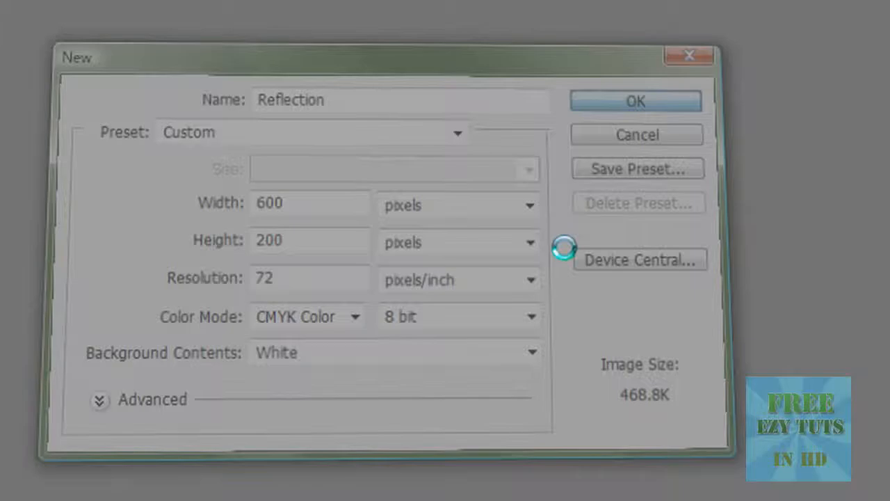
Drag a full-width type area with the Horizontal Type Tool set to Impact 64 pt
left_click(634, 100)
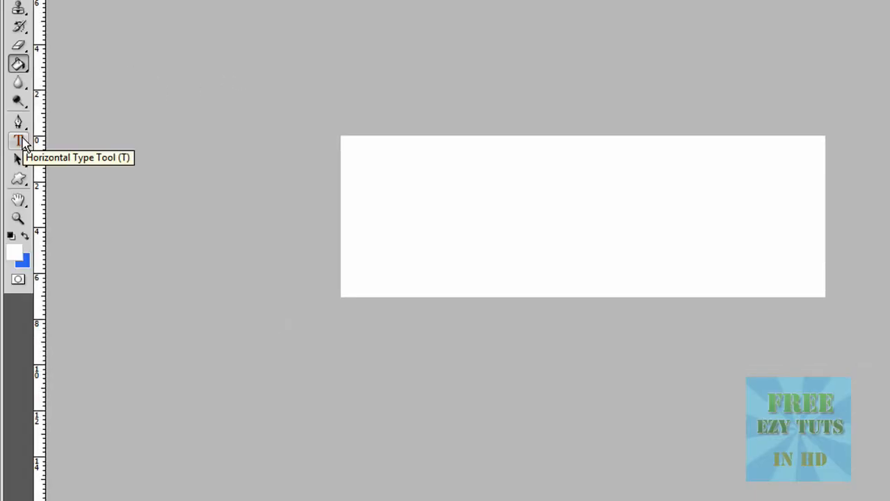
mouse_move(21, 151)
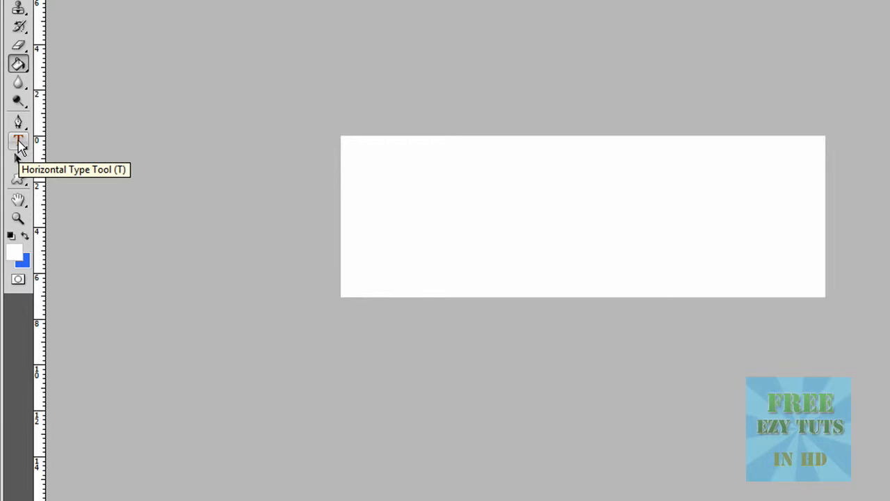
left_click(18, 142)
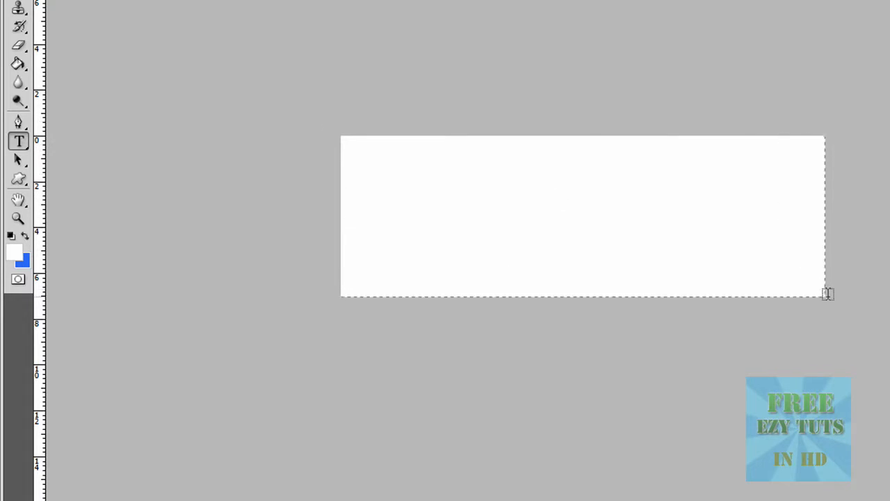
left_click(571, 209)
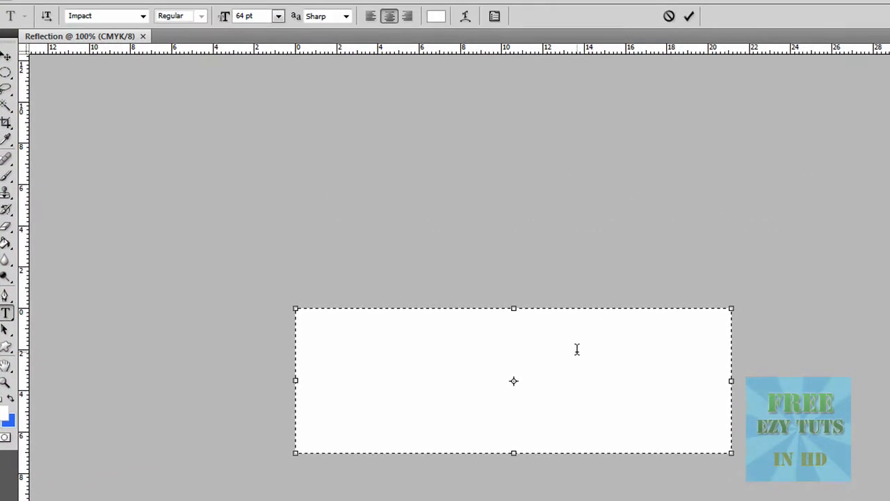
left_click(672, 338)
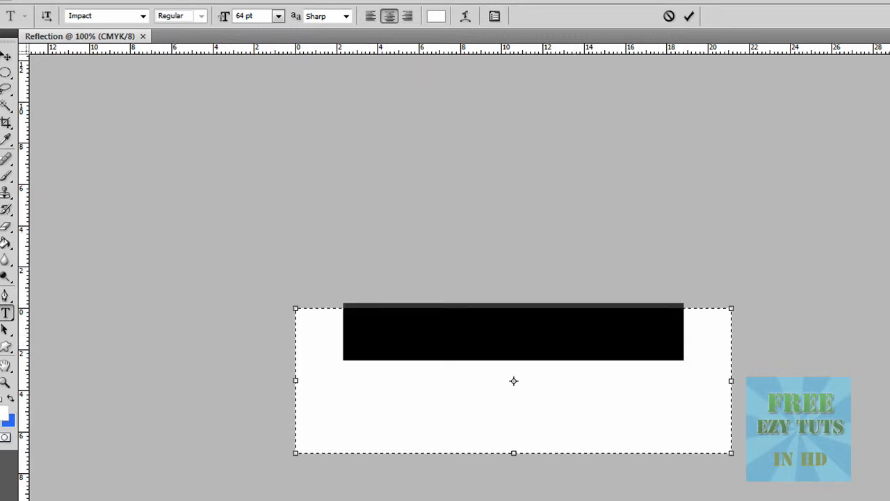
Enter 'FreeEasyTutorials' in black and duplicate the layer just below the original
left_click(436, 16)
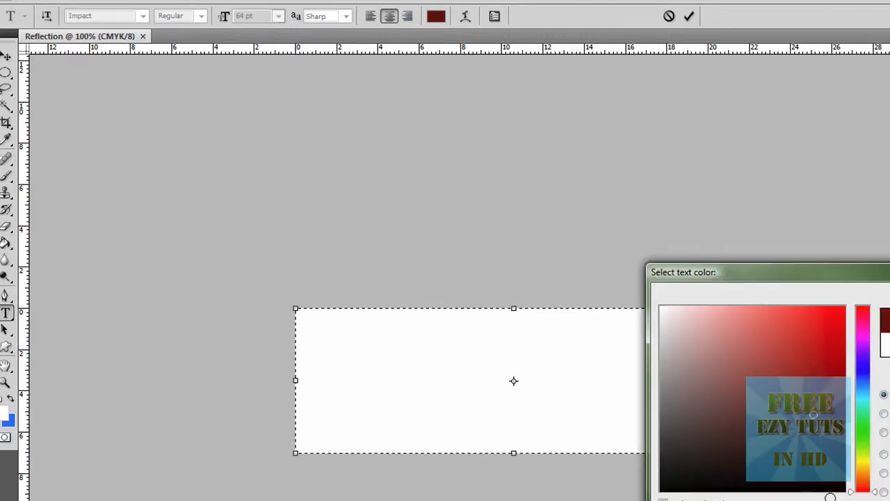
type("FreeEasyTutorials")
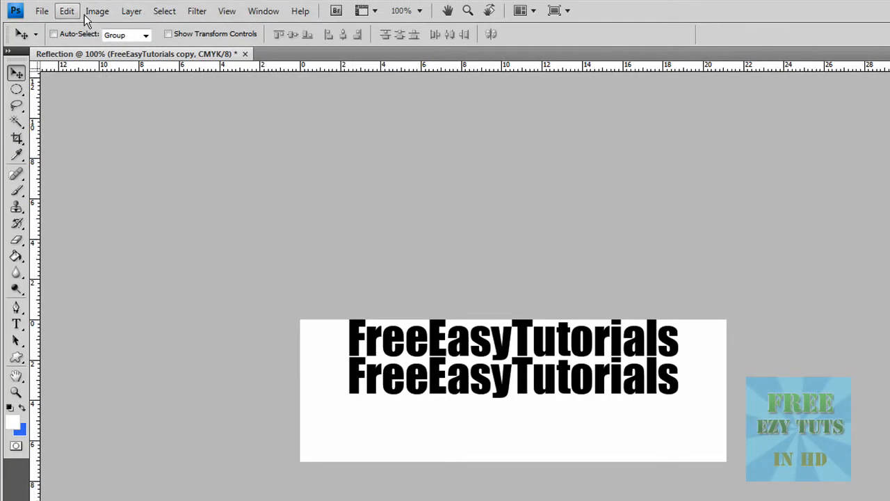
Flip the duplicate text vertically via Edit > Transform and move it beneath the original
left_click(67, 11)
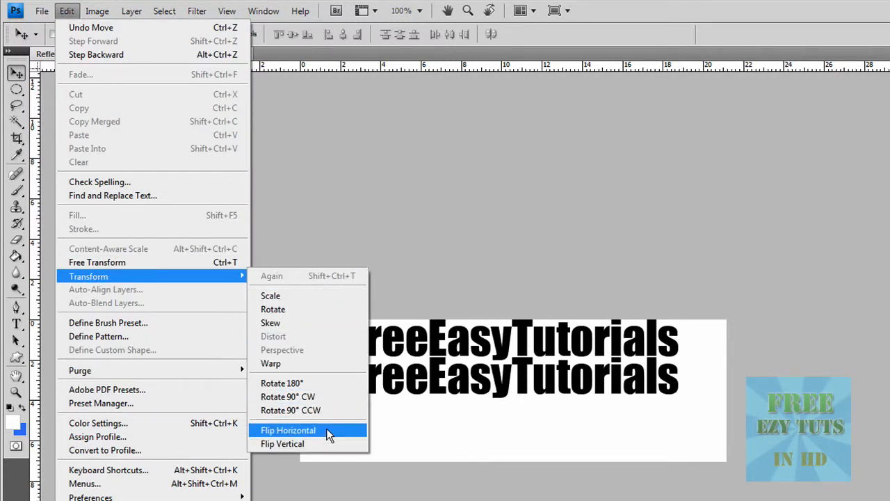
left_click(288, 429)
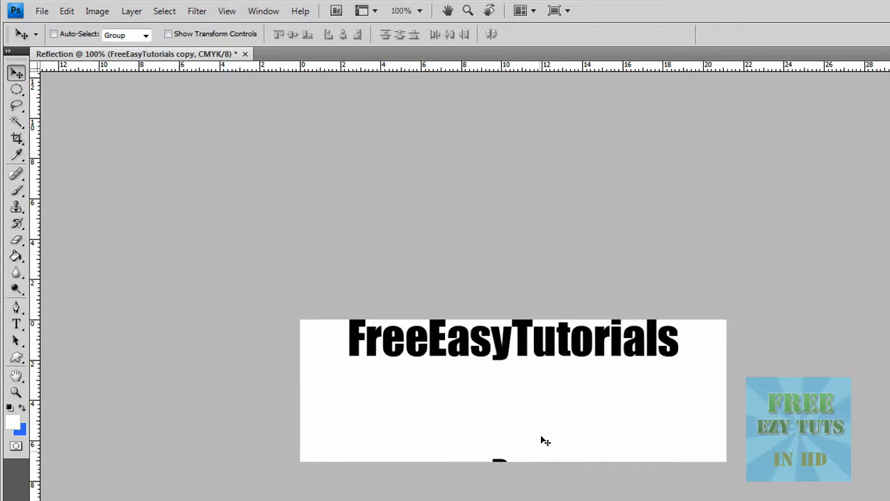
mouse_move(487, 429)
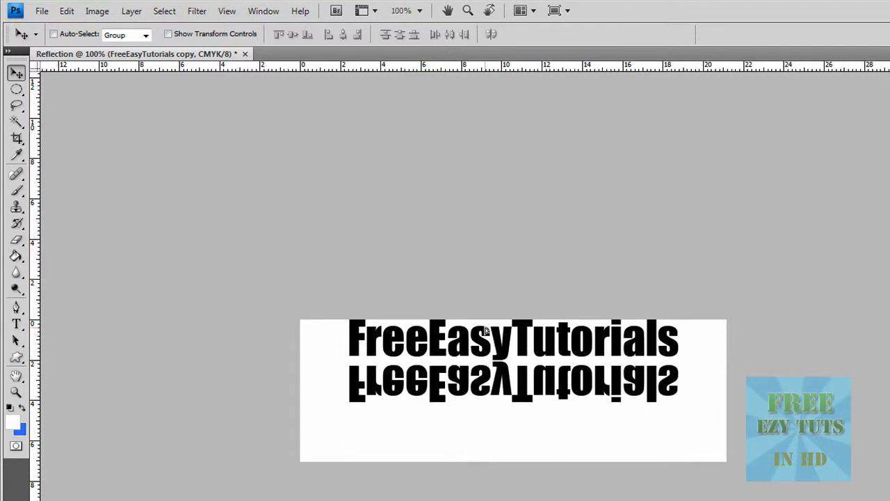
mouse_move(515, 365)
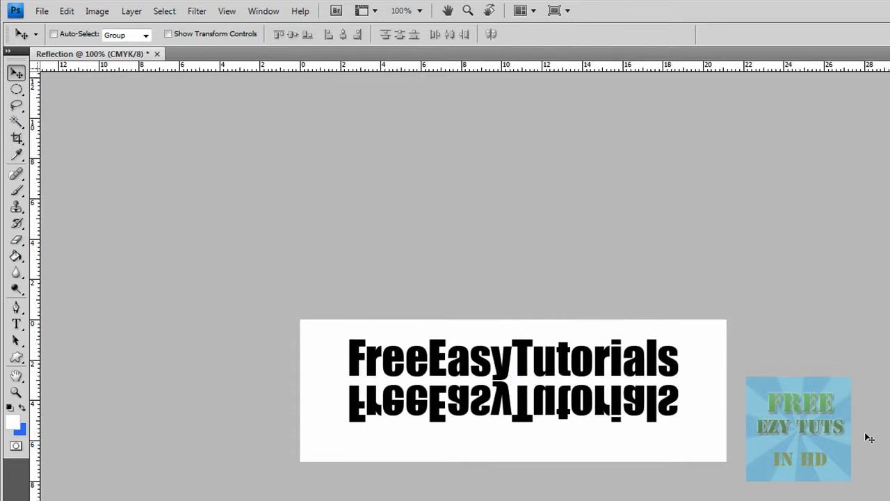
mouse_move(147, 76)
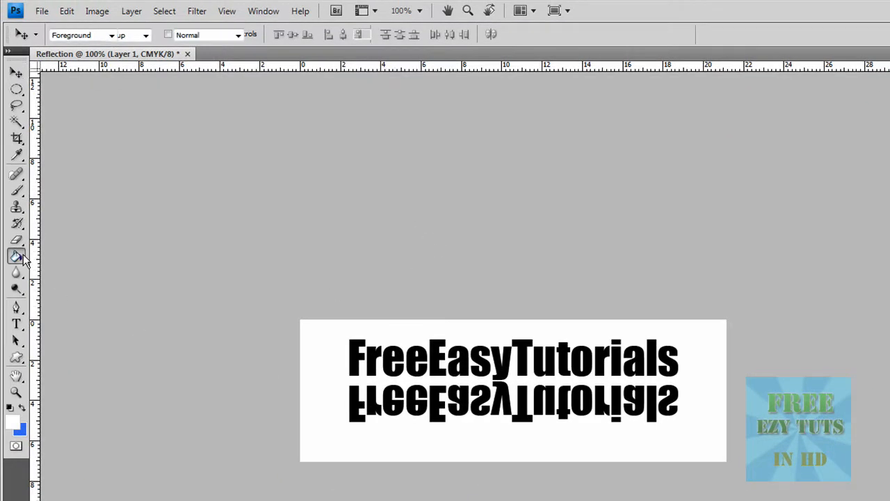
Drag a white-to-transparent gradient on a new layer over the flipped text to fade it
left_click(17, 256)
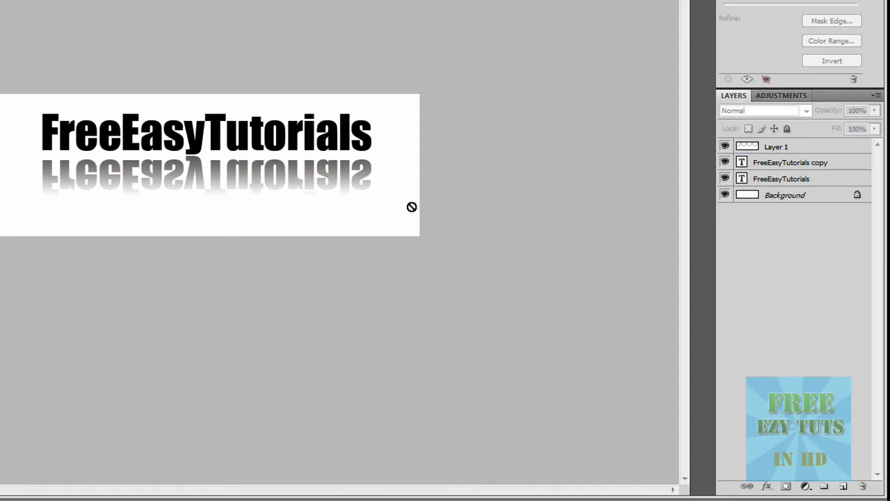
mouse_move(632, 347)
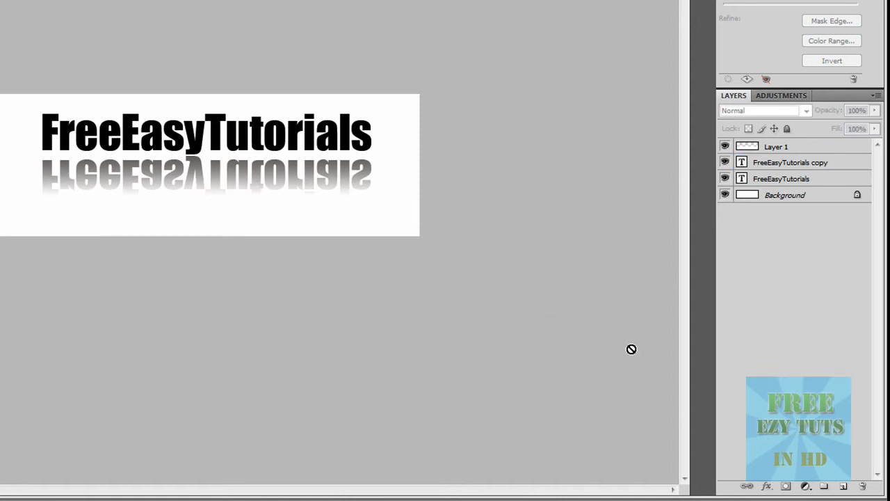